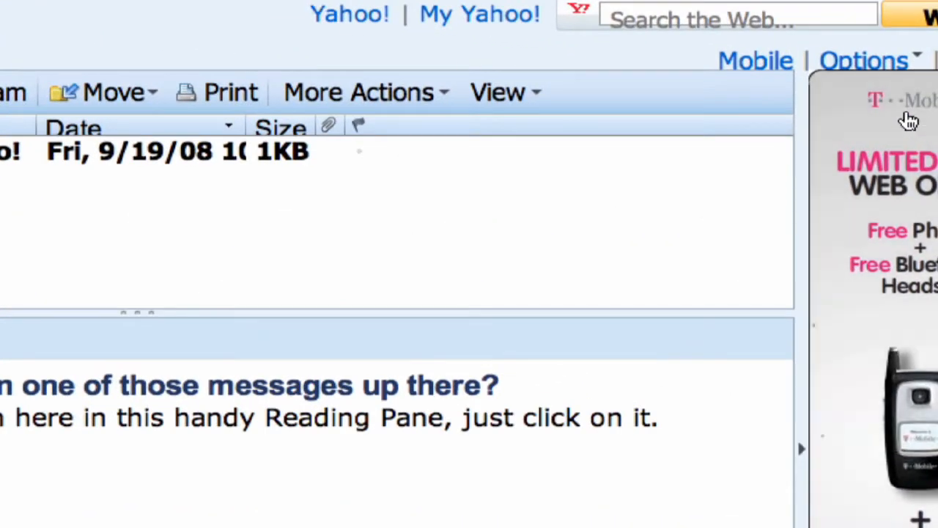
Step: Show the Options menu with Mail Options and other account choices
left_click(868, 60)
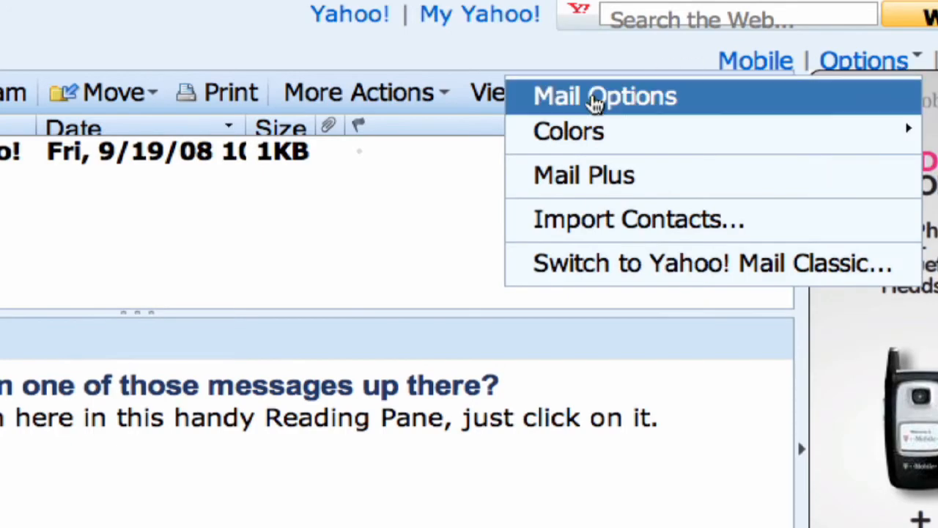
Step: Go into Mail Options and then the Signature settings page
left_click(604, 97)
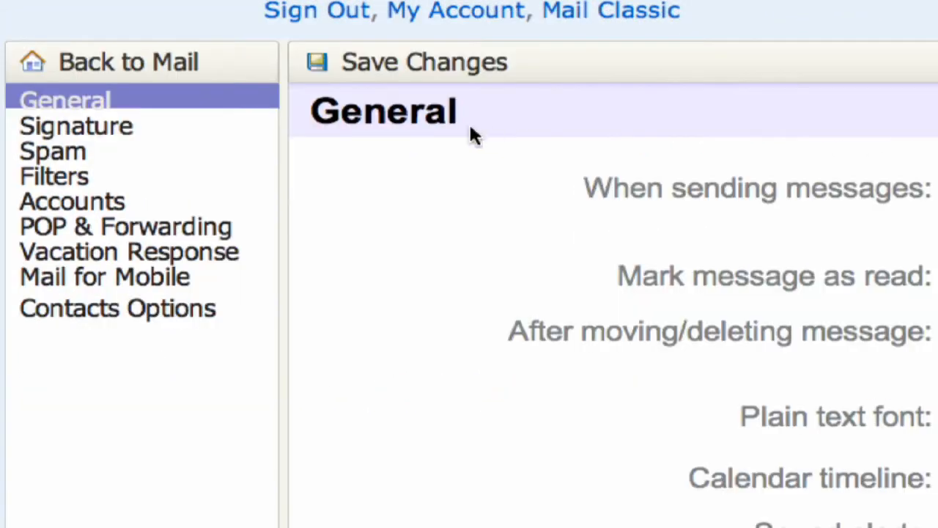
mouse_move(102, 135)
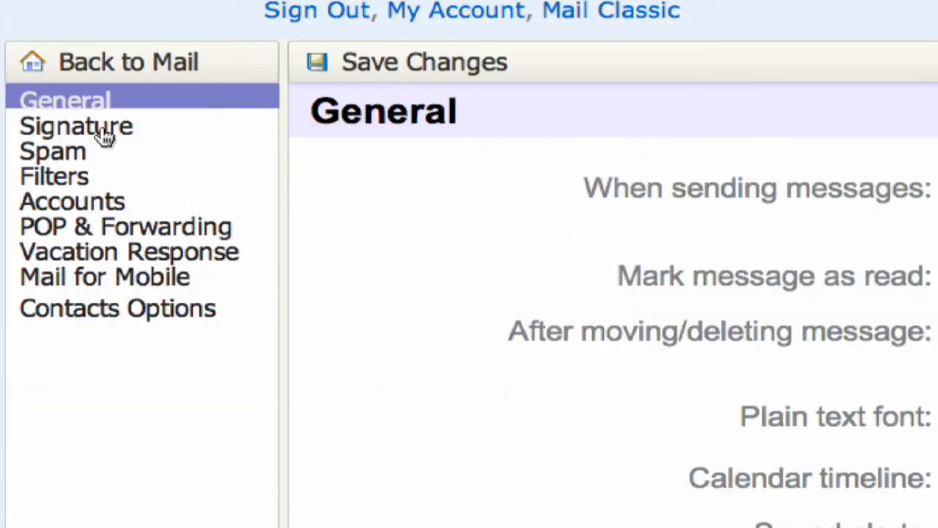
left_click(76, 126)
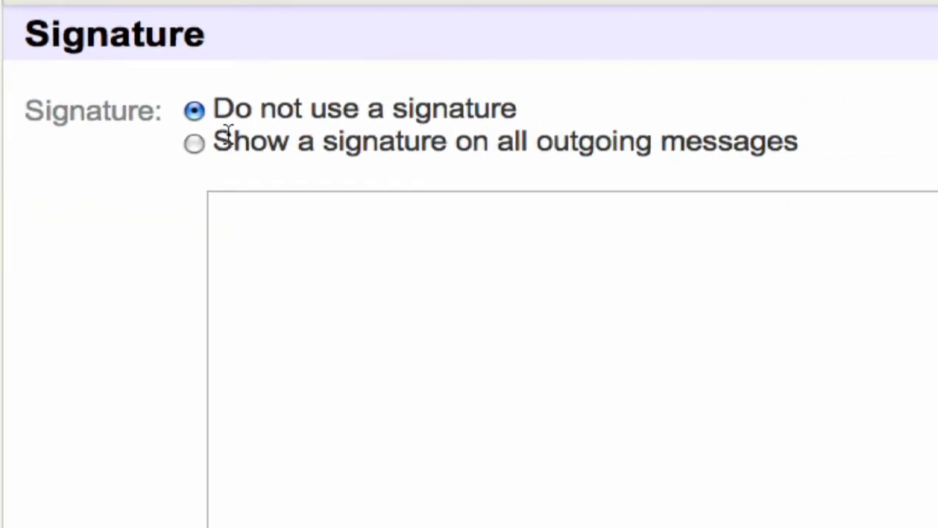
Step: Show a signature on all outgoing messages reading 'Best regards, John Doe (123)'
left_click(195, 141)
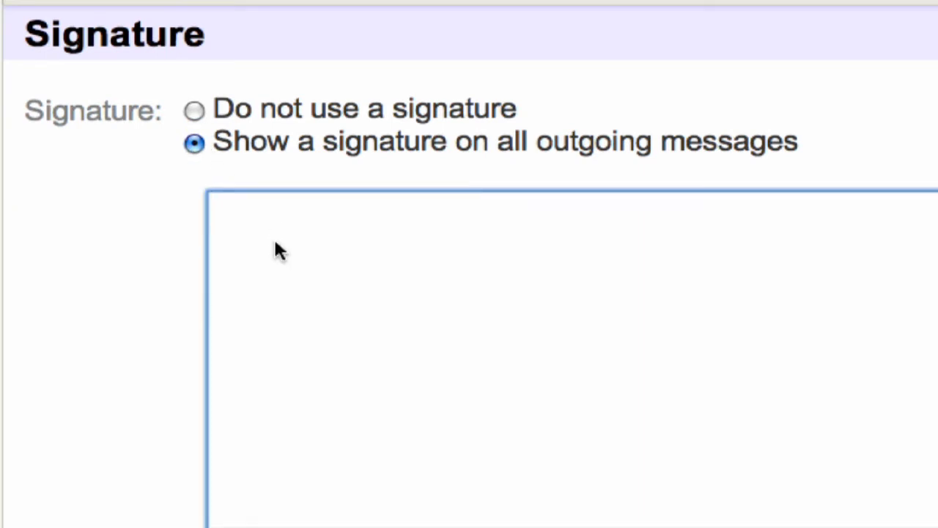
type("Best")
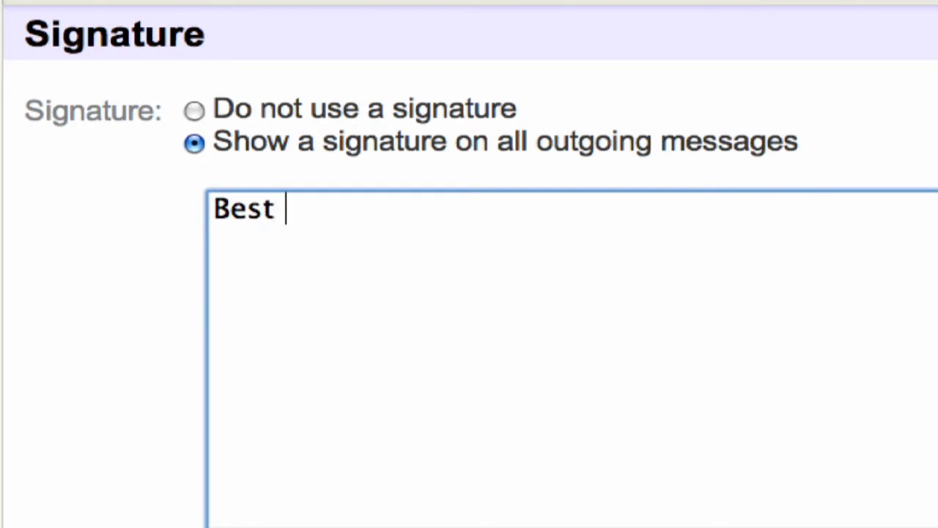
type("regrads")
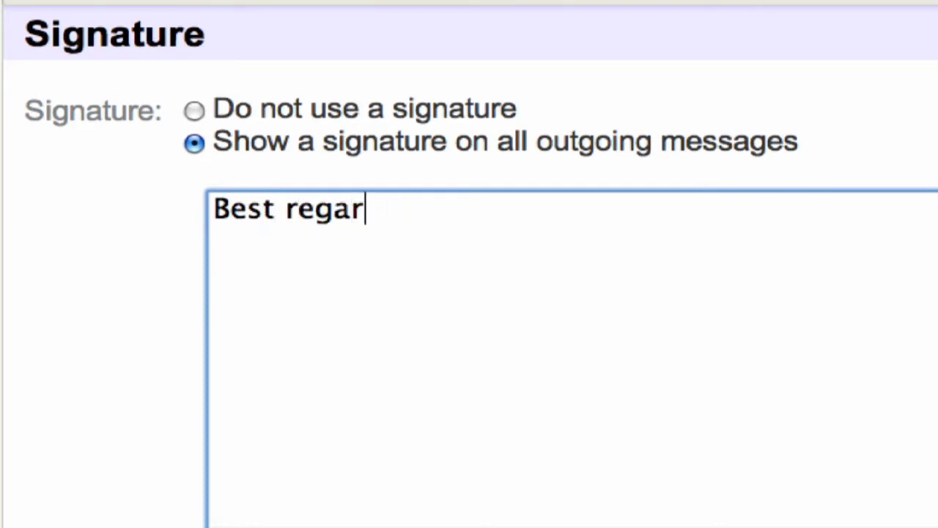
type("ds,")
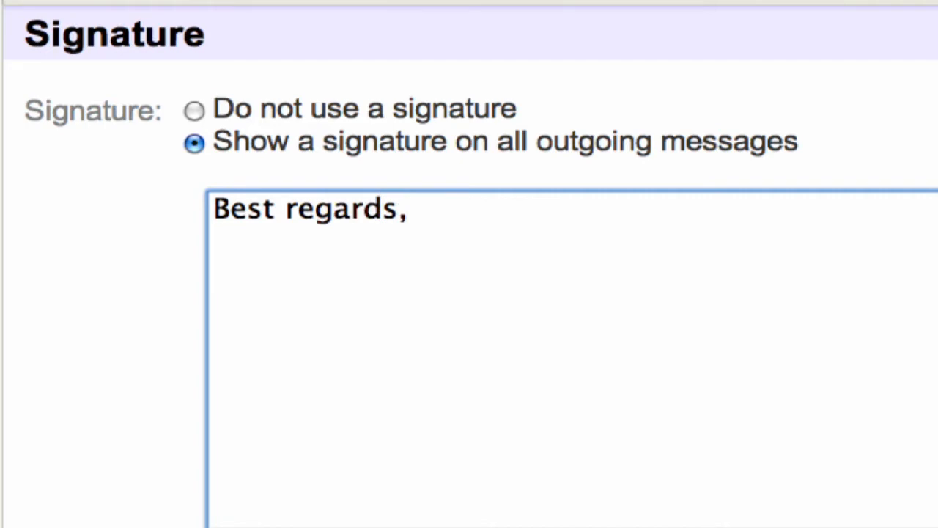
type("John")
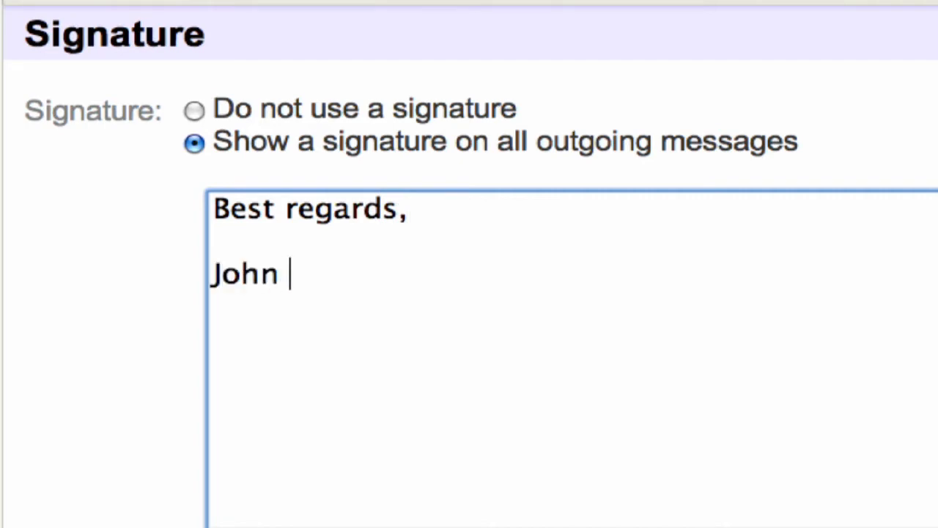
type("Doe")
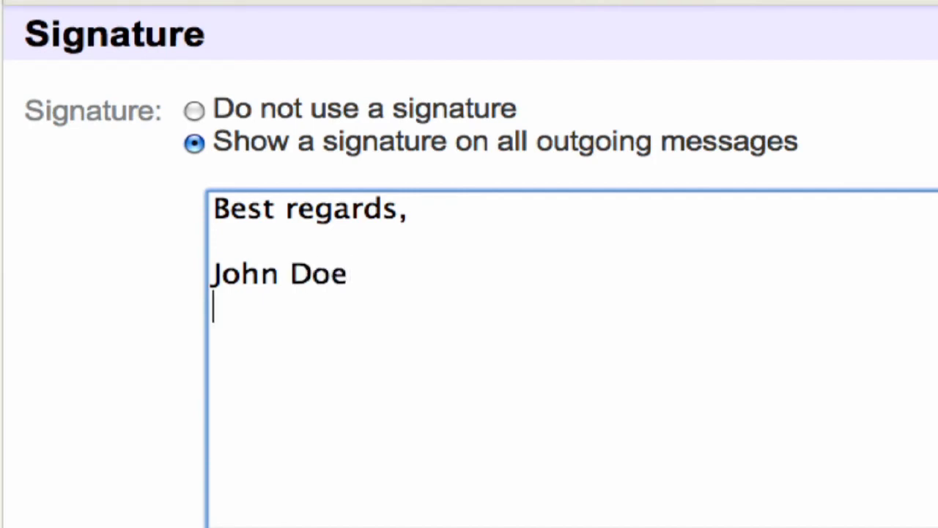
type("(")
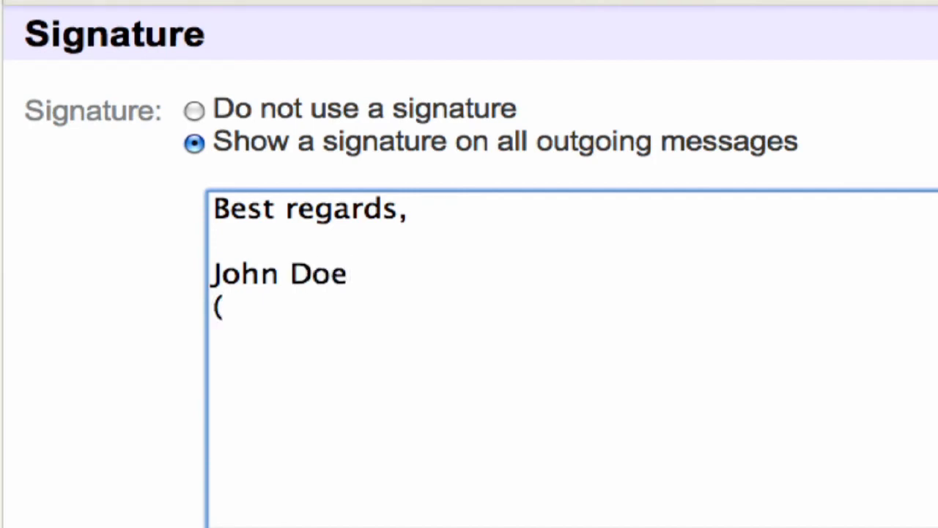
type("123)")
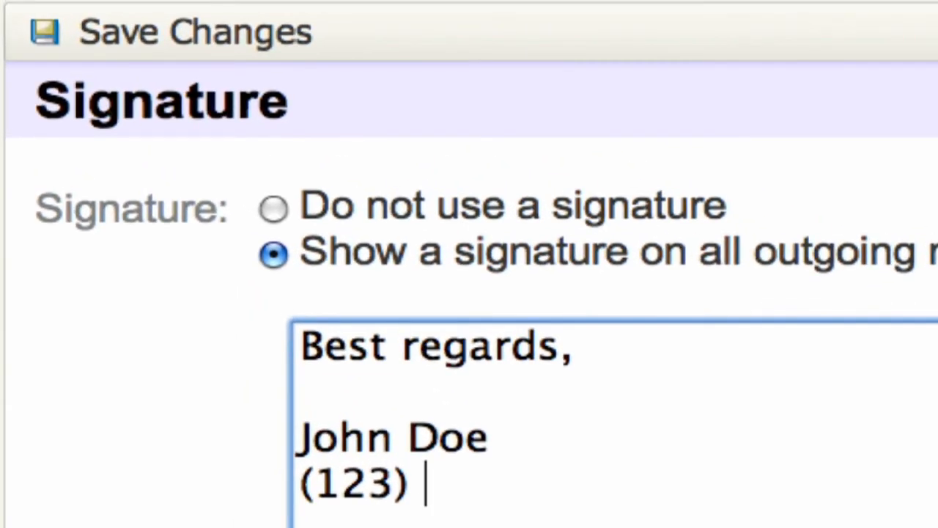
type("456-")
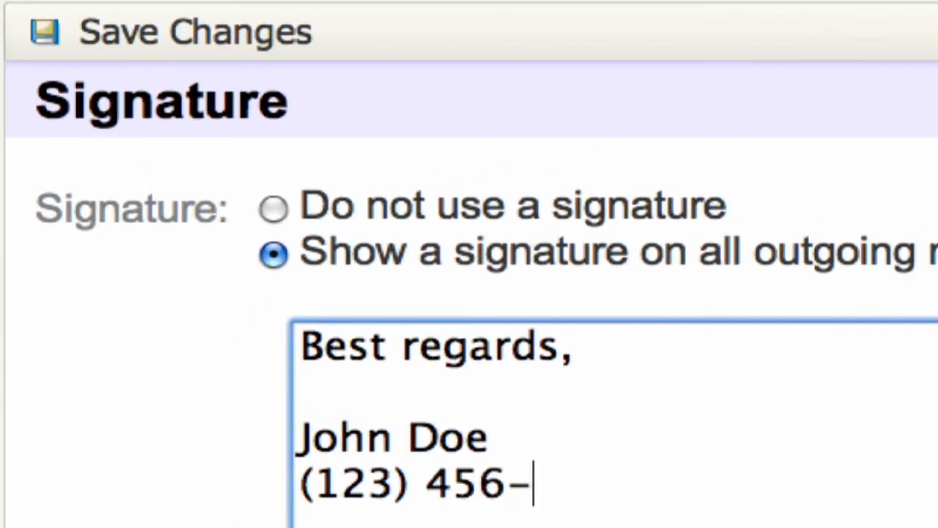
type("9876")
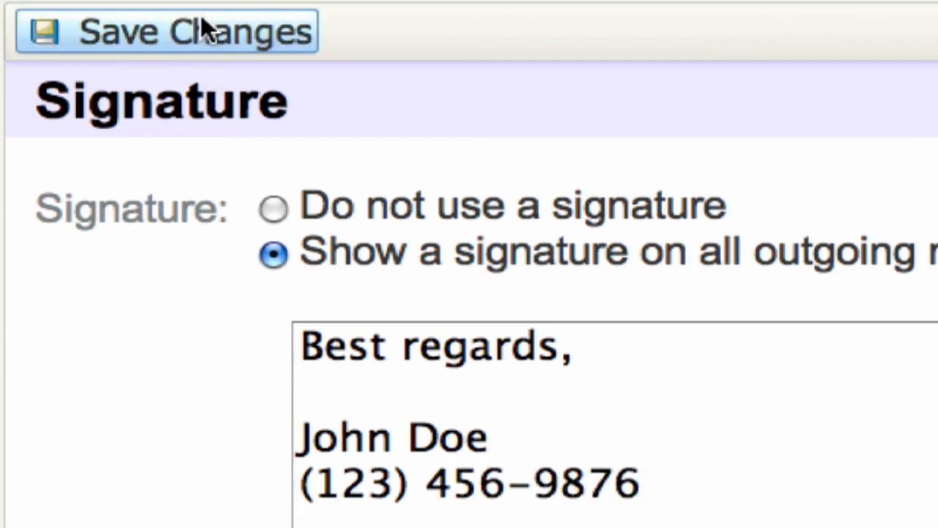
left_click(164, 30)
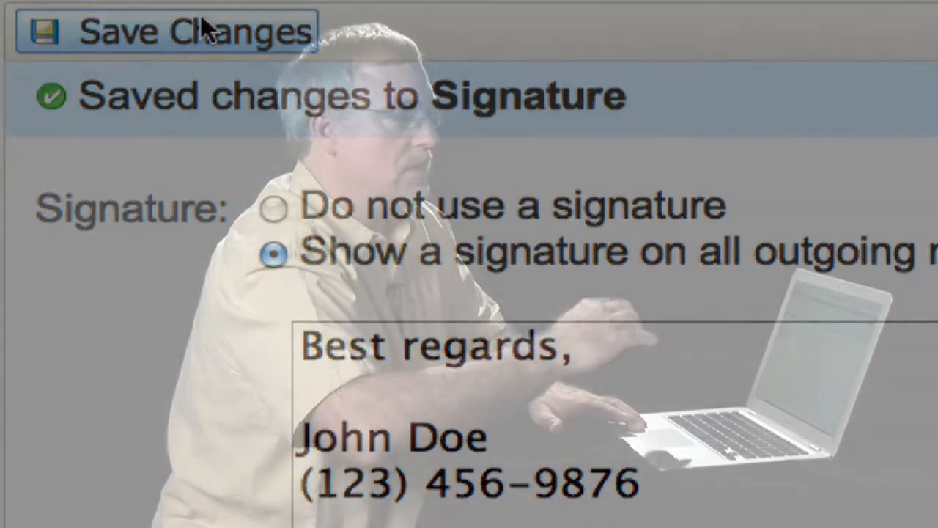